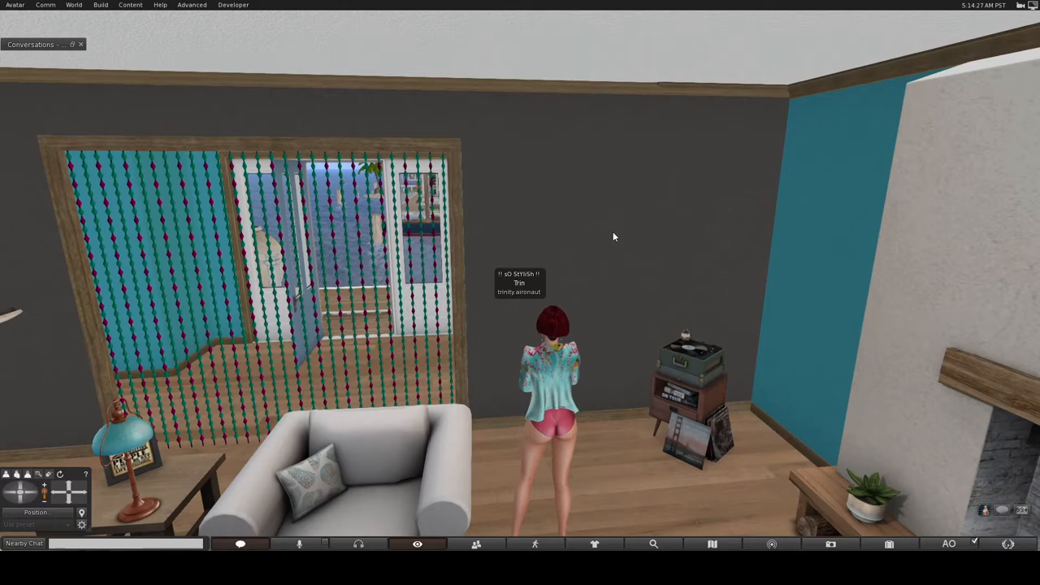
Step: Start editing the dark grey rear wall so its texture properties are available
right_click(614, 235)
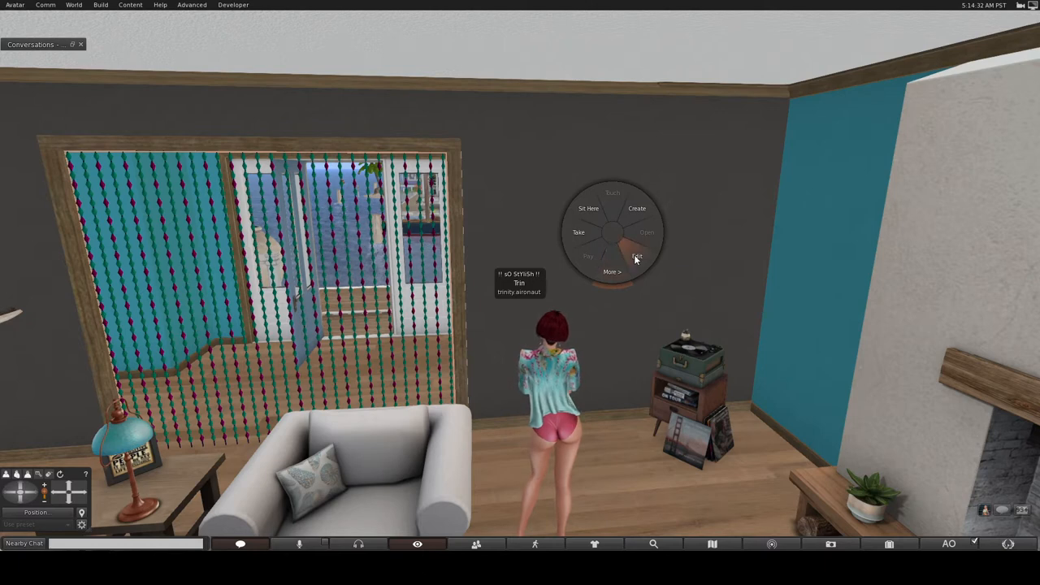
click(637, 256)
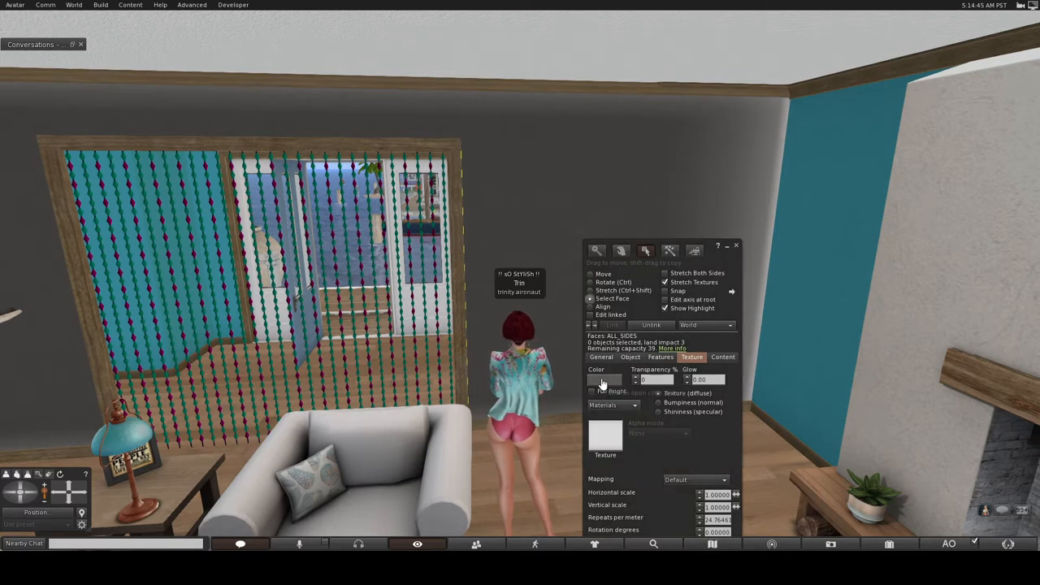
Step: Bring up the Color Picker from the grey wall's colour swatch
click(604, 380)
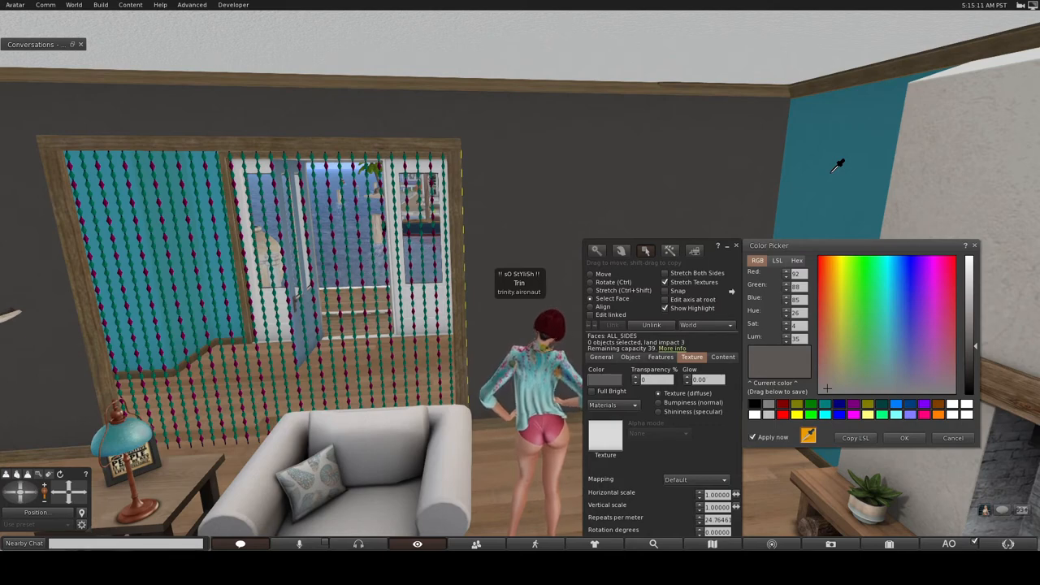
Step: Sample the teal accent wall with the eyedropper so the rear wall turns teal, then finish editing
click(890, 312)
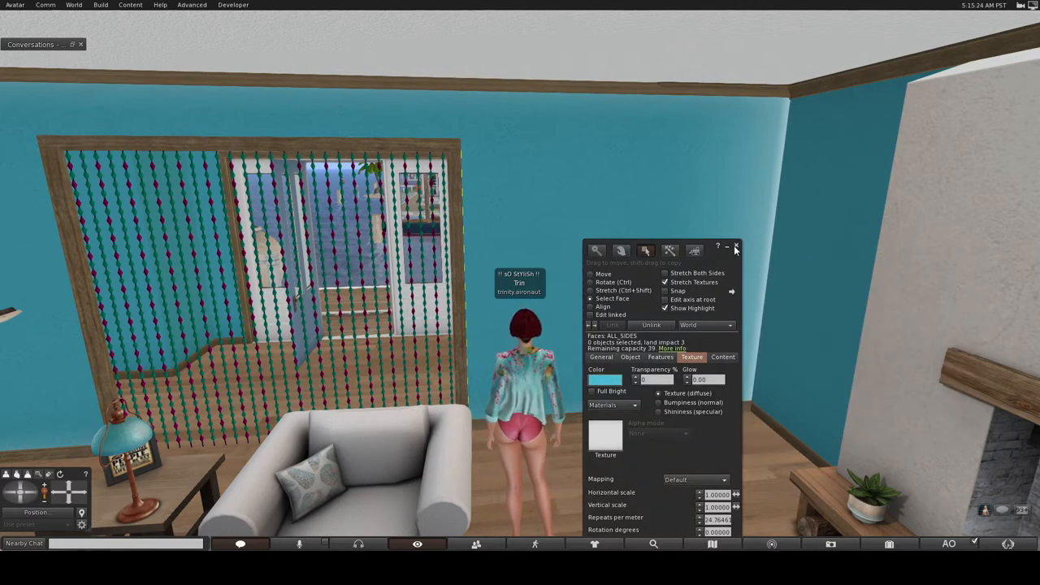
click(734, 247)
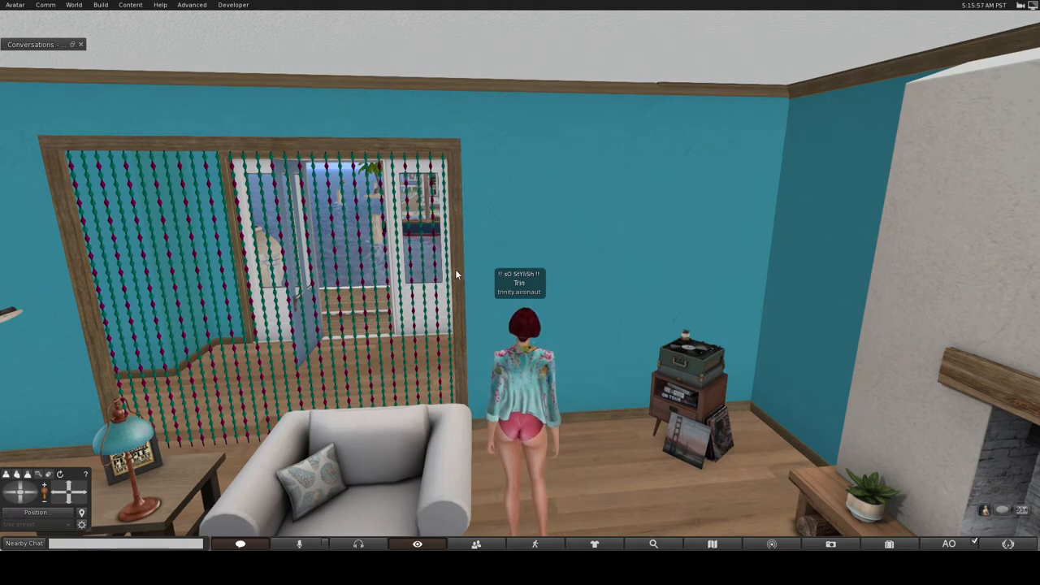
Step: Edit the window trim and give it a wood-grain texture from the texture picker
right_click(455, 275)
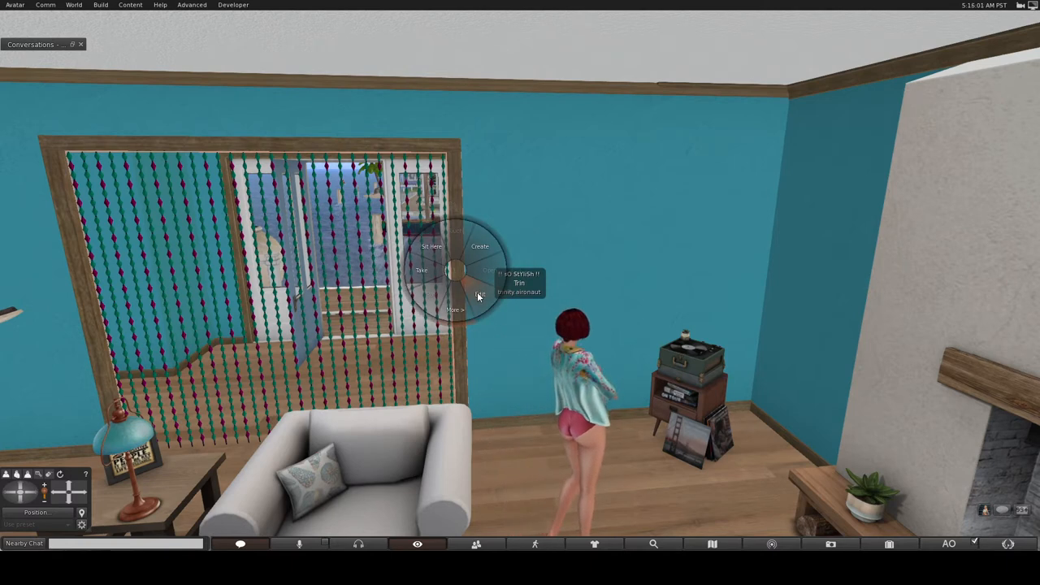
click(479, 294)
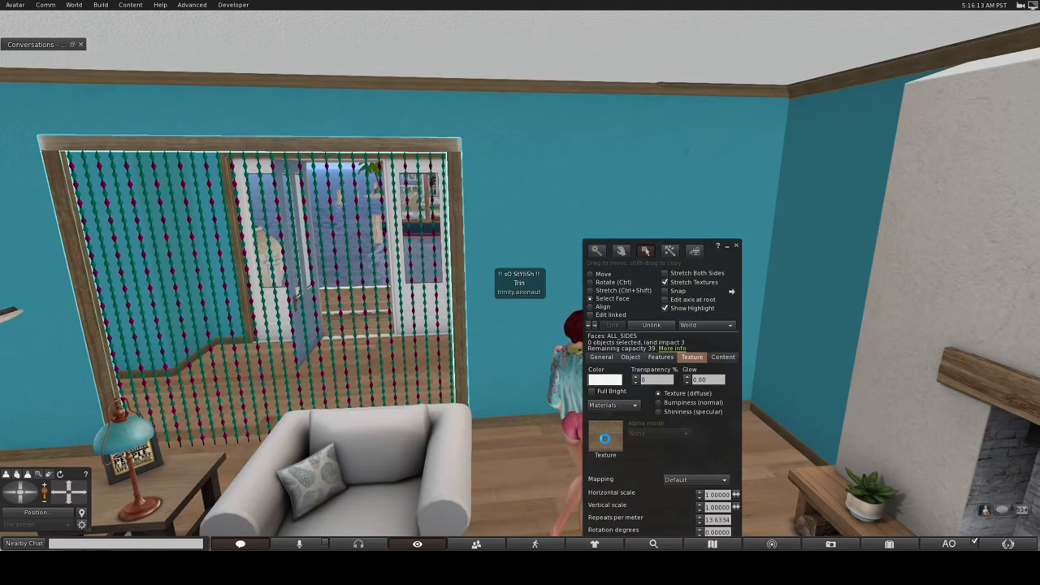
click(605, 437)
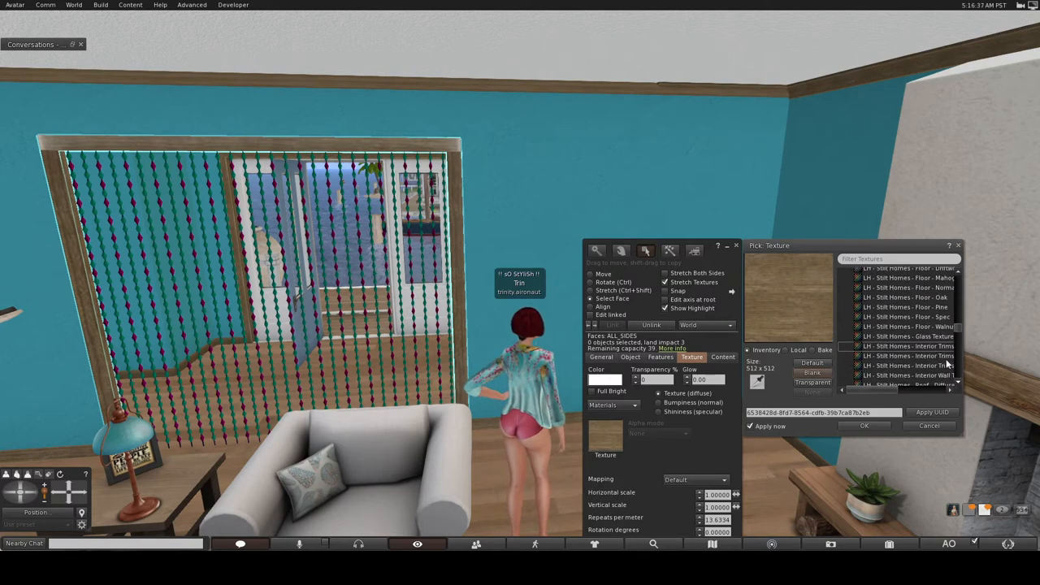
click(907, 356)
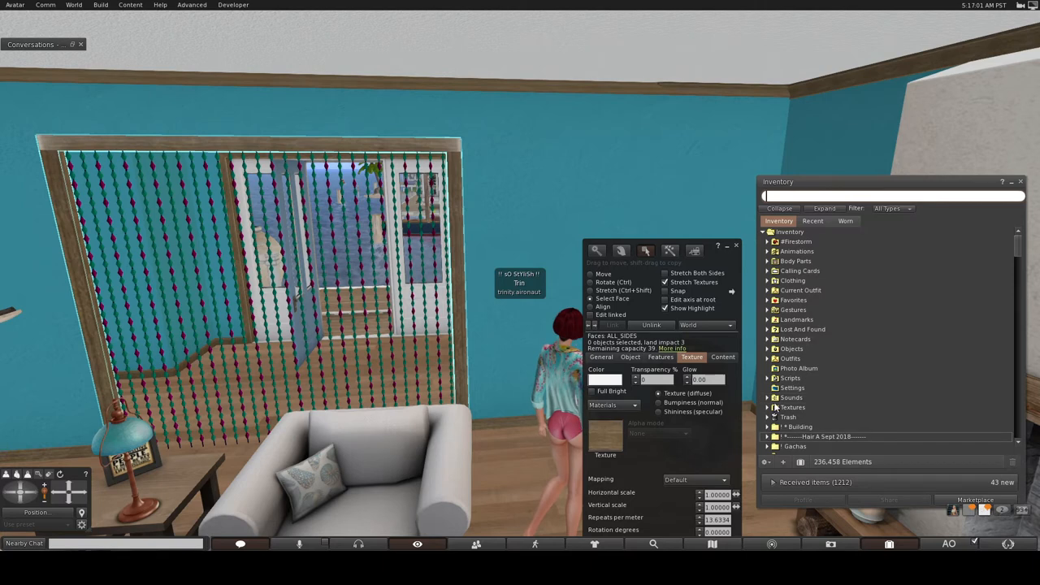
Step: Expand the inventory Textures folder and the home textures pack listing ceiling, decking, floor and trim textures
click(793, 406)
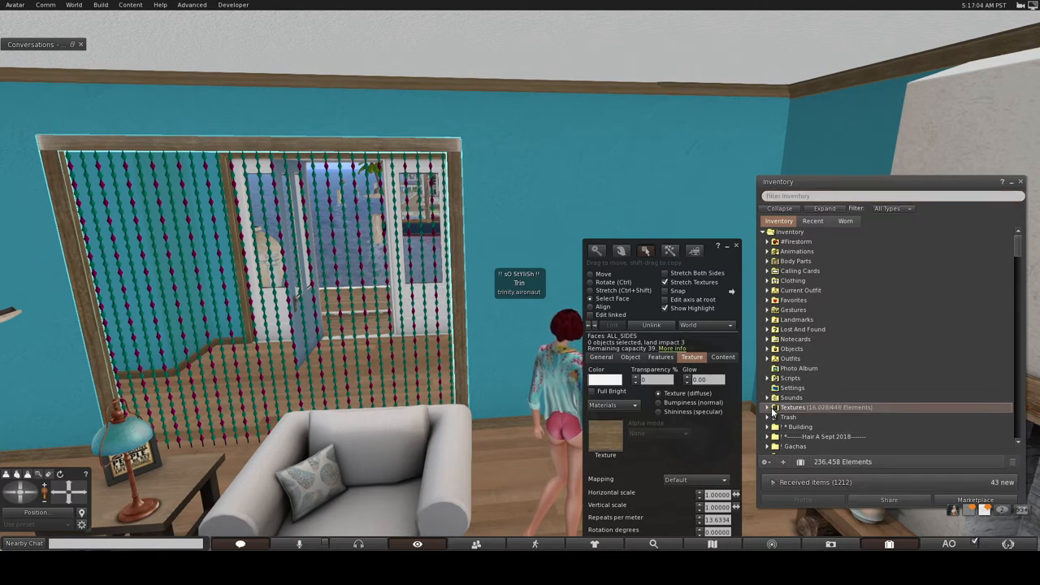
click(767, 406)
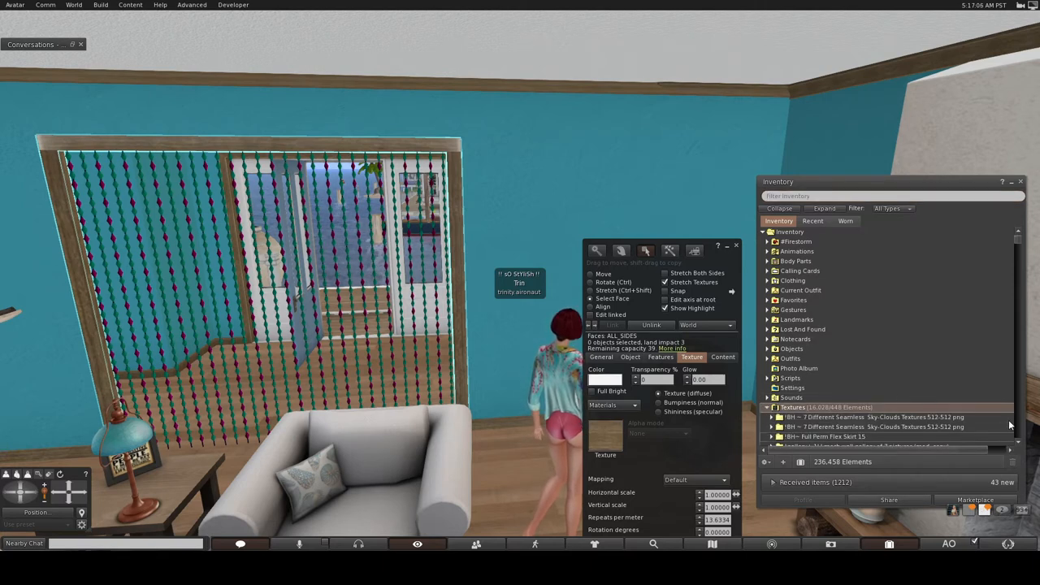
scroll(up, 3)
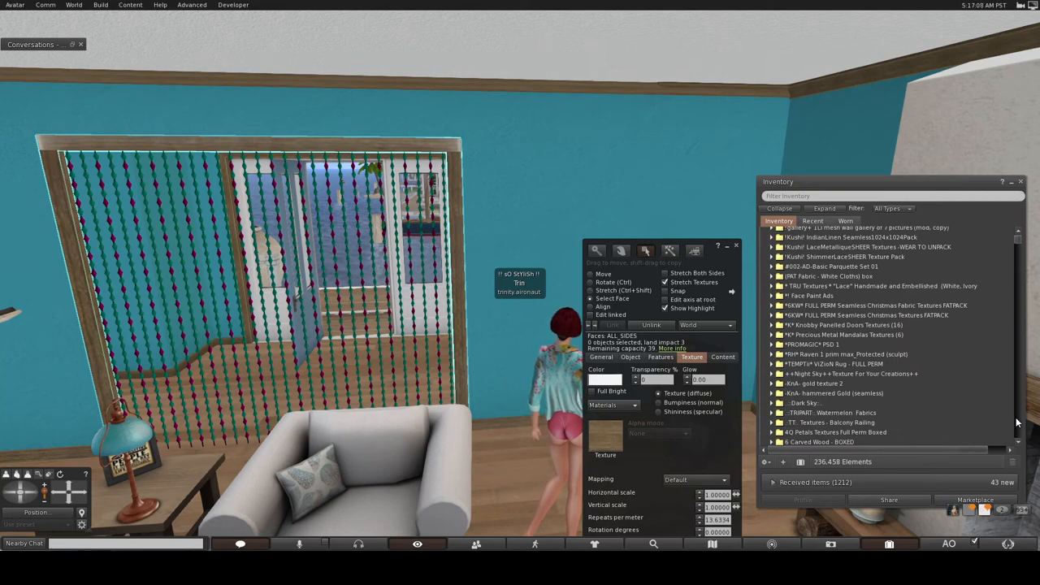
scroll(up, 3)
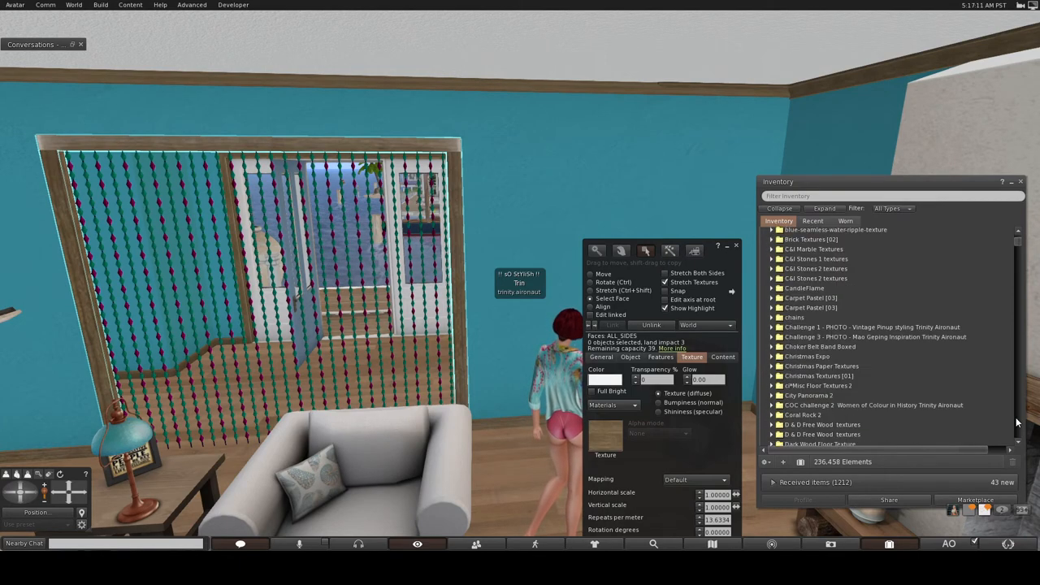
scroll(down, 3)
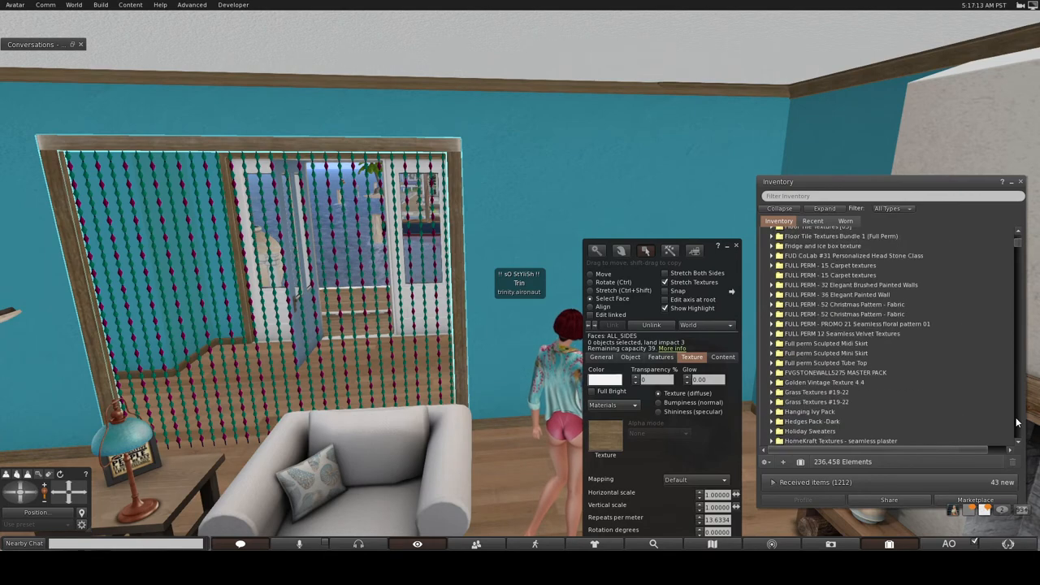
scroll(down, 3)
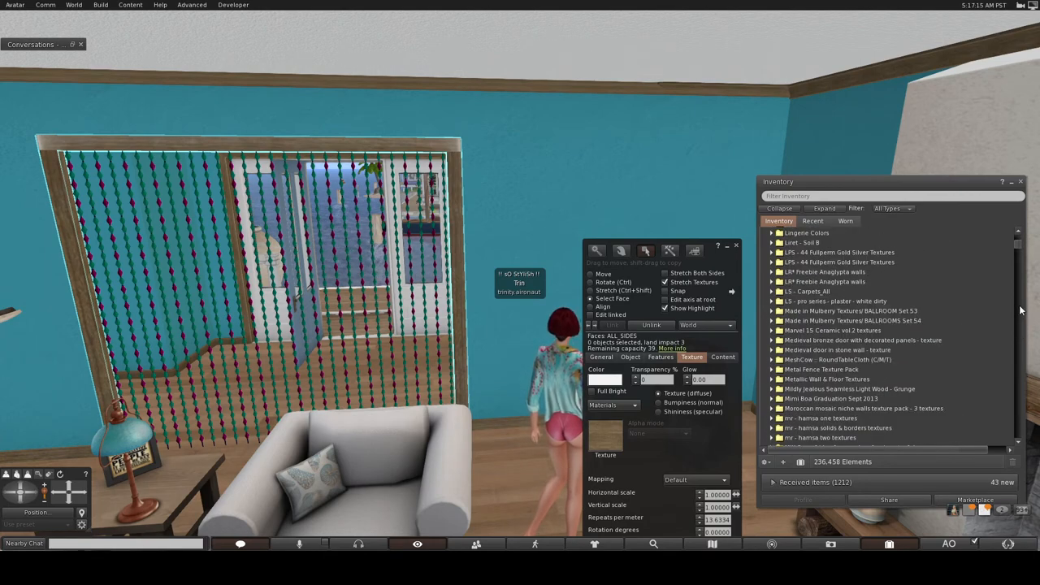
scroll(up, 3)
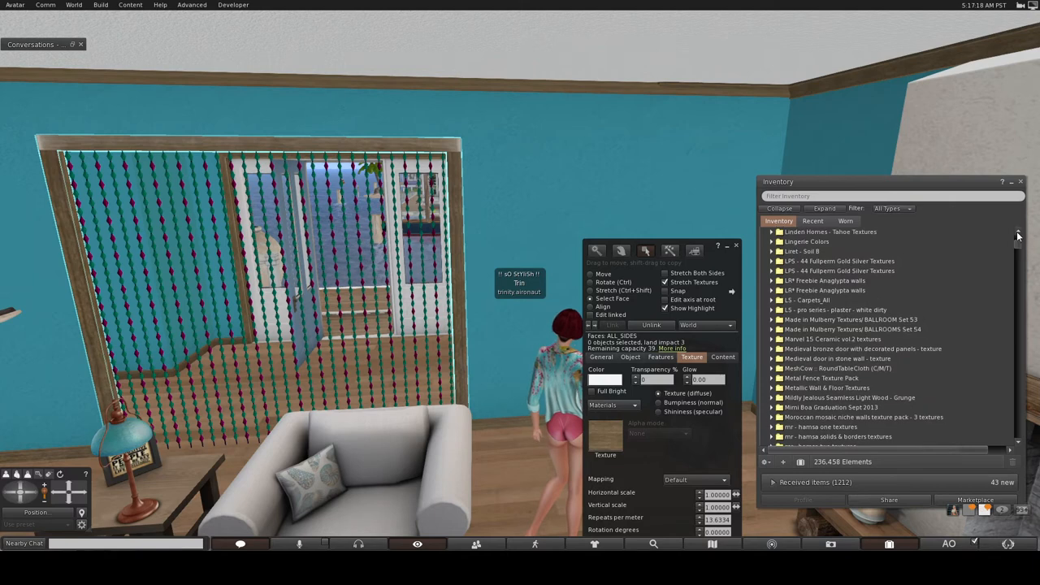
scroll(up, 3)
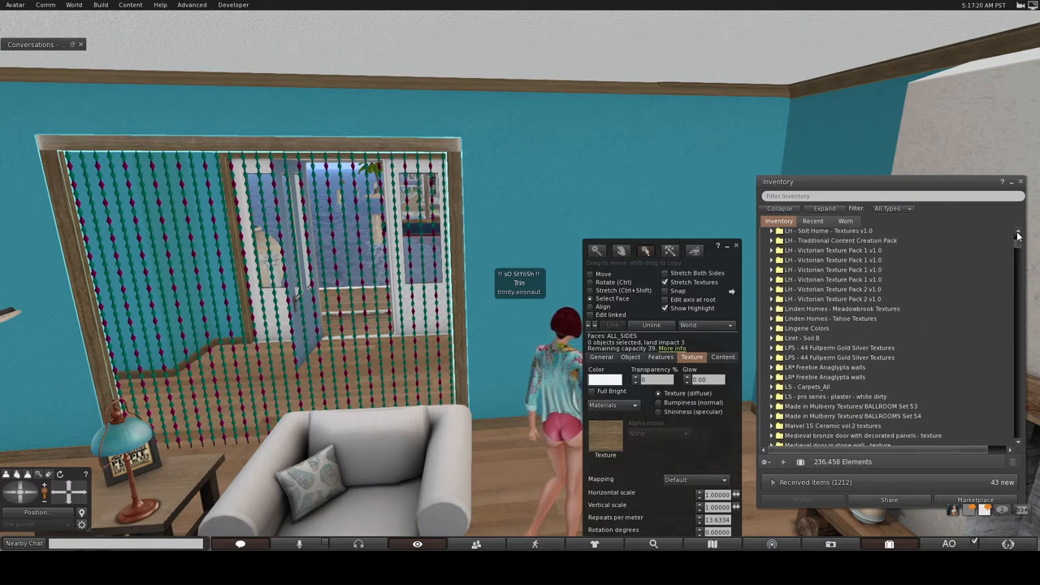
scroll(up, 3)
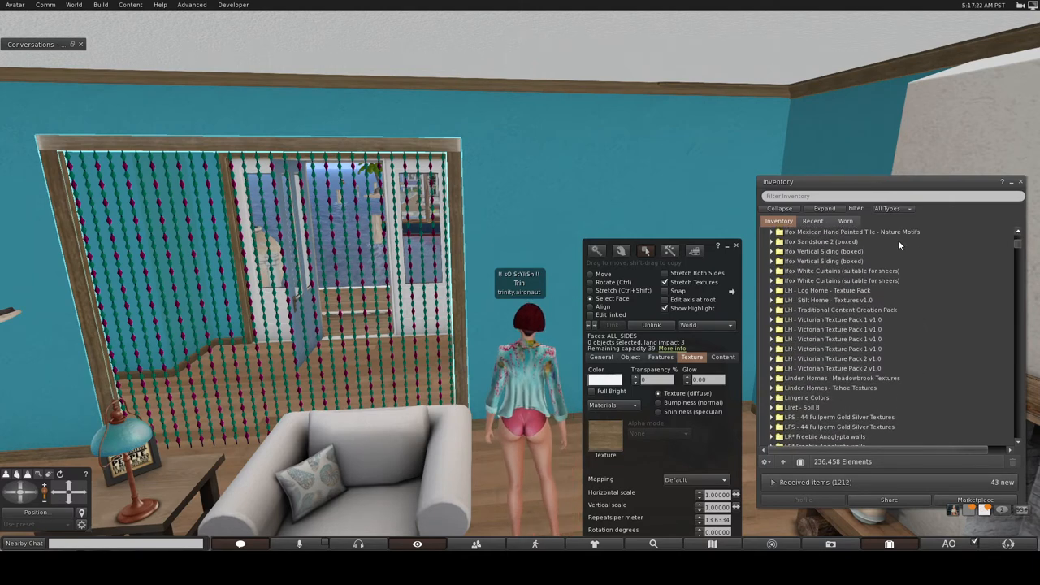
click(774, 299)
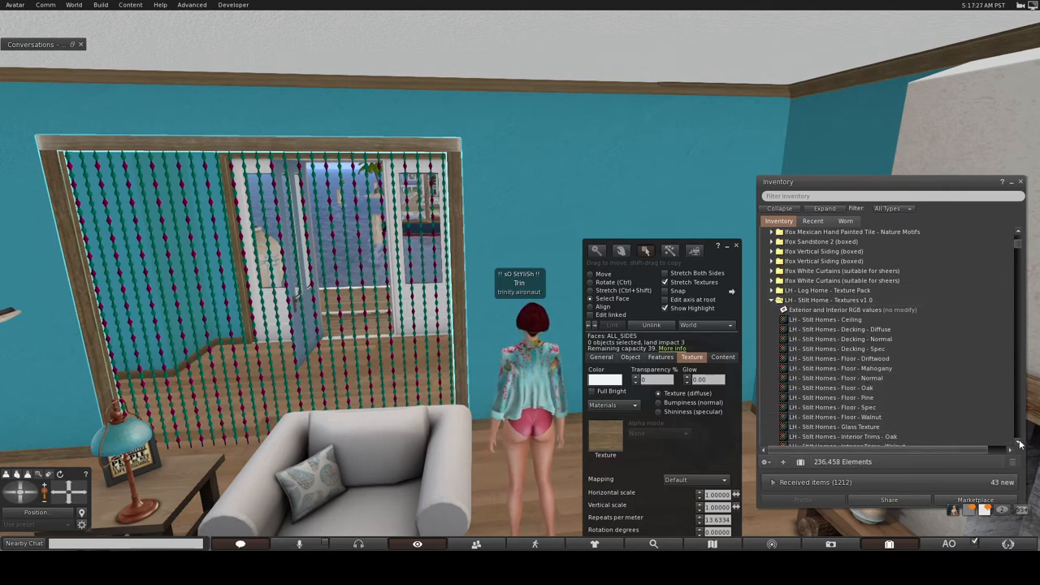
scroll(down, 3)
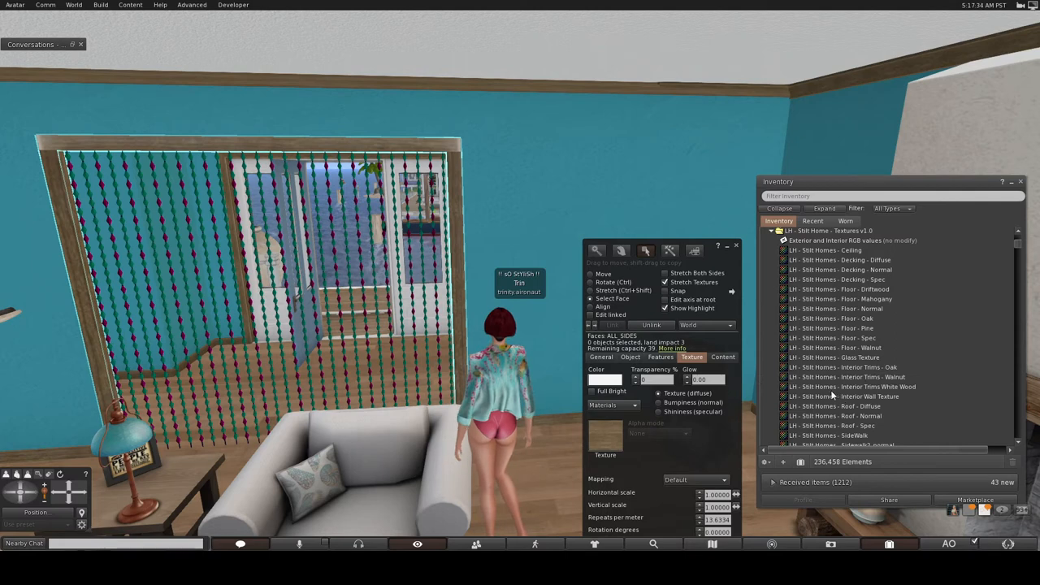
Step: Apply the Interior Trims White Wood texture from the Stilt Homes pack to the molding
click(845, 386)
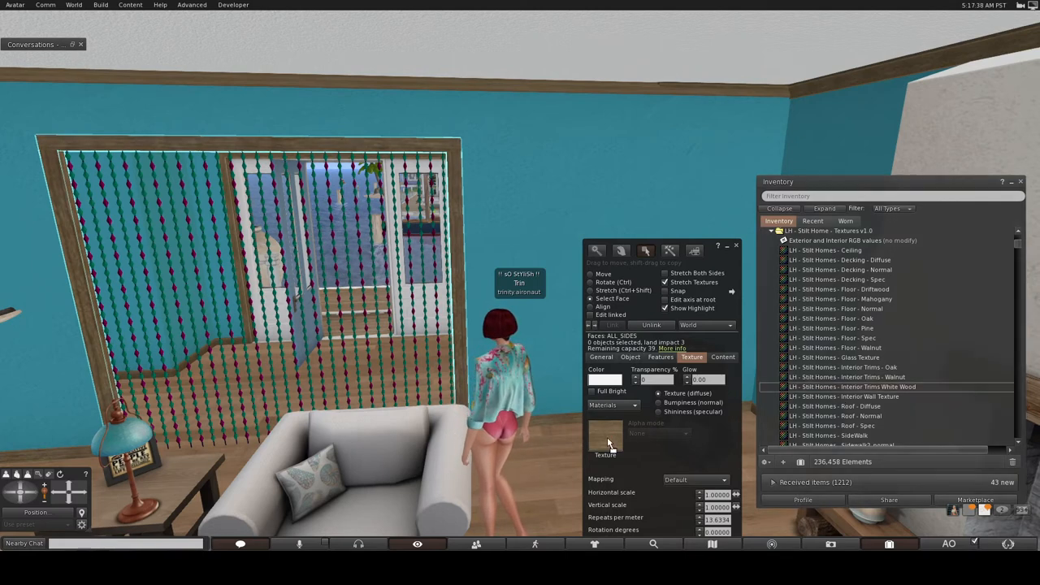
click(604, 436)
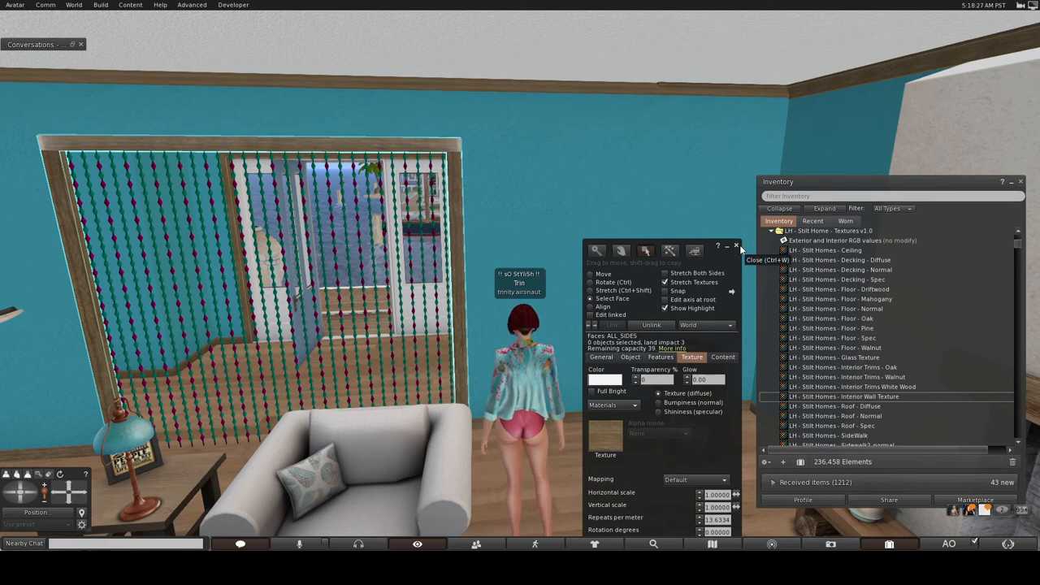
Step: Finish editing the trim, briefly edit another wall, then leave the editor closed
click(735, 245)
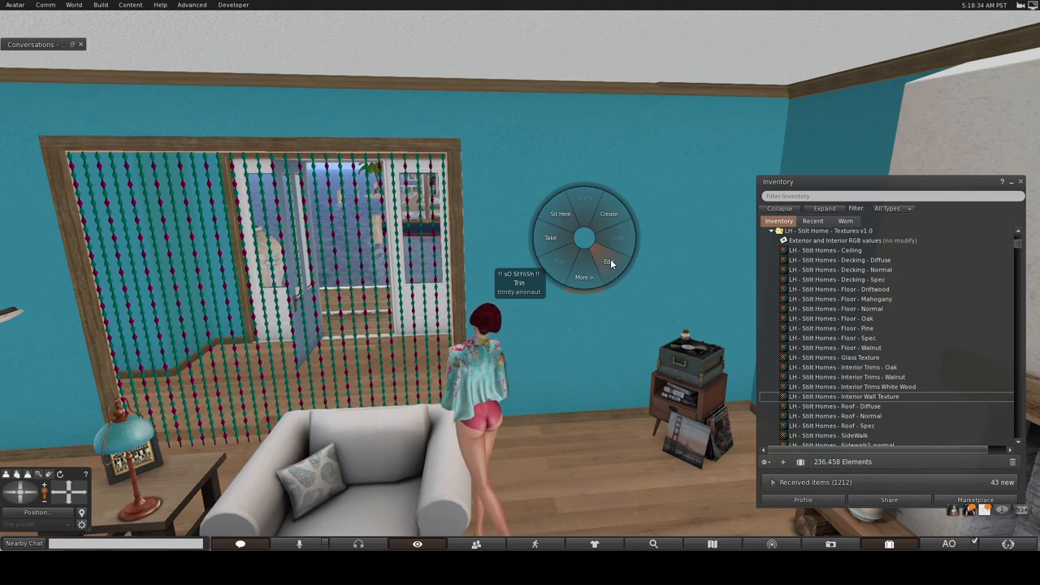
click(608, 262)
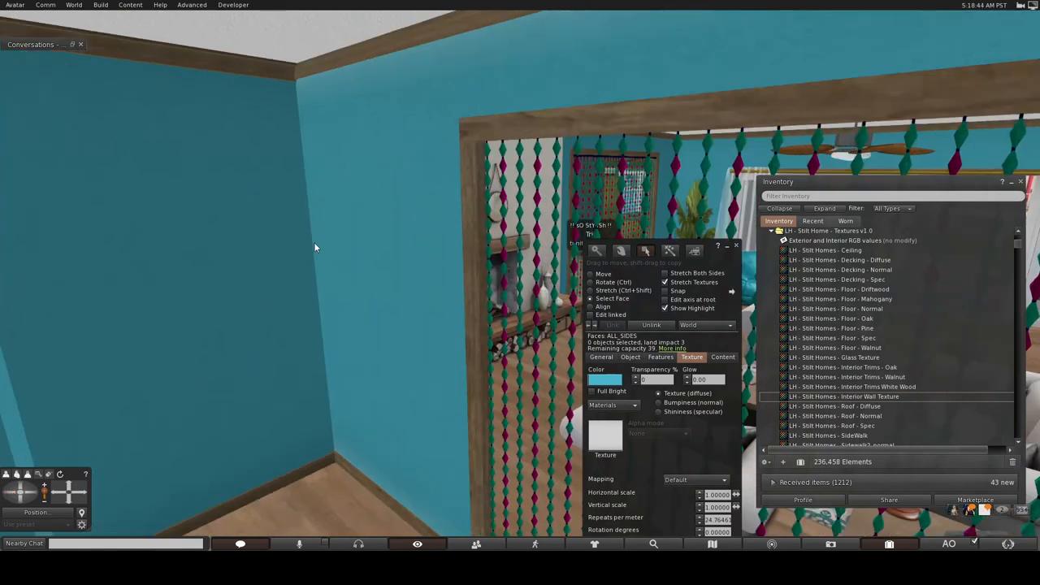
mouse_move(397, 250)
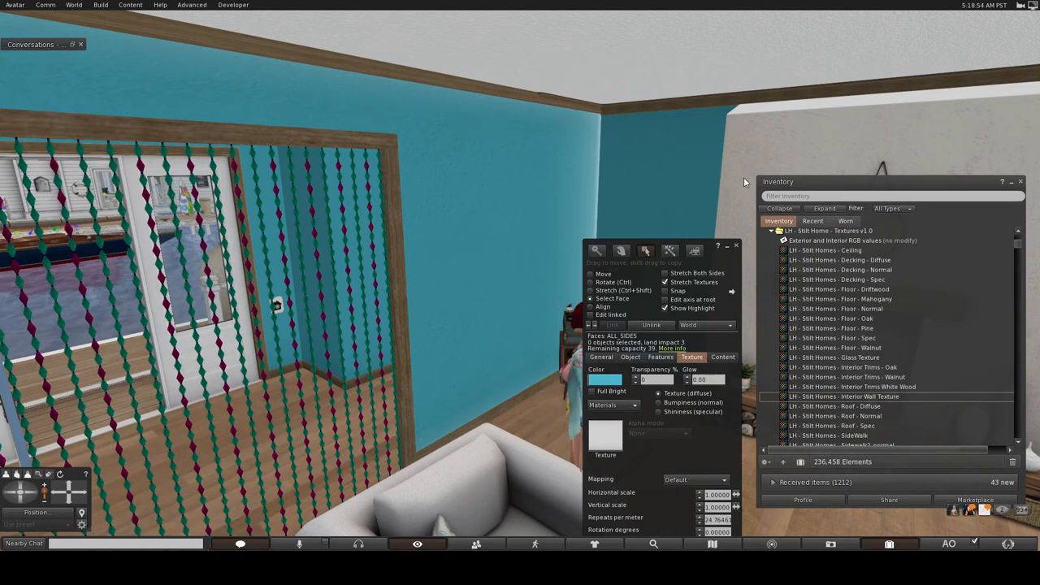
click(736, 246)
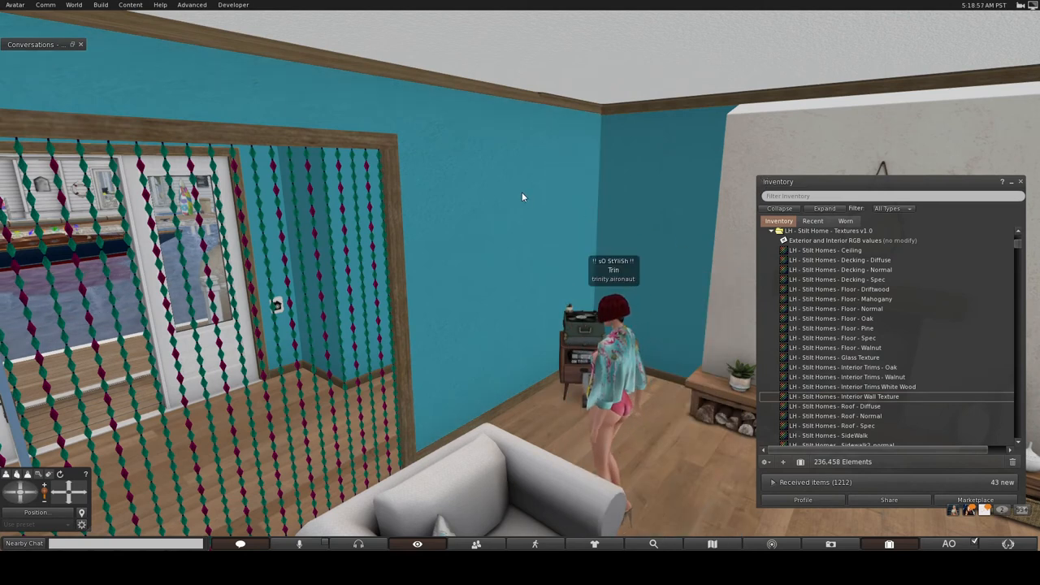
Step: Start editing the teal back wall near the bead curtain
right_click(523, 192)
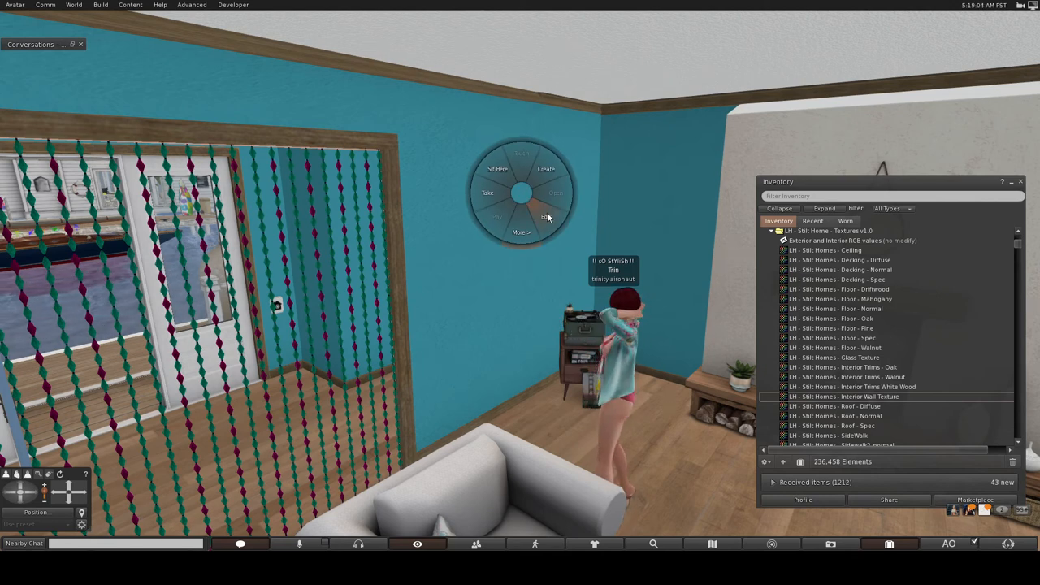
click(546, 218)
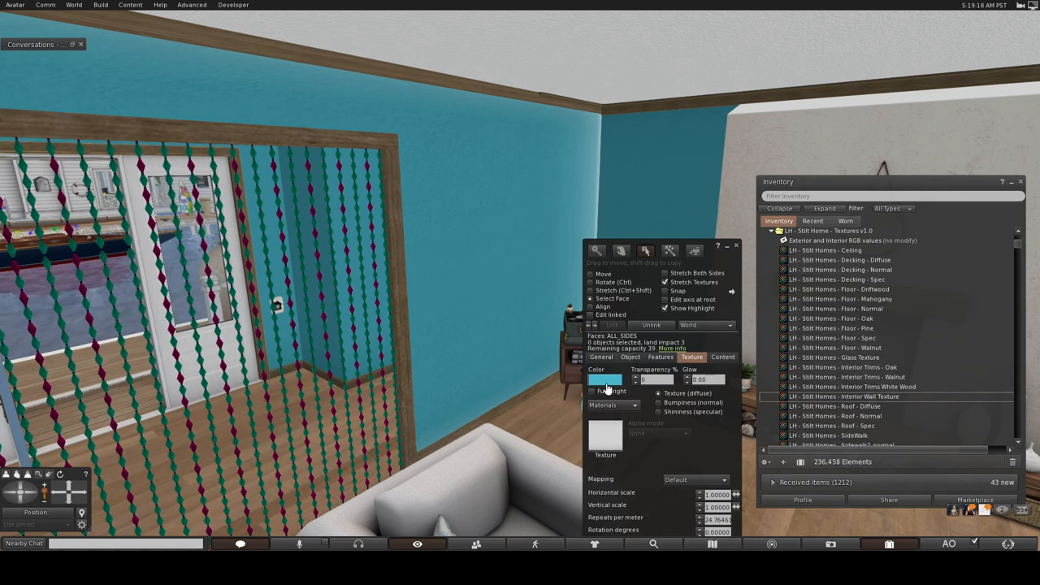
Step: Bring up the Color Picker for the back wall, showing its current teal colour
click(605, 380)
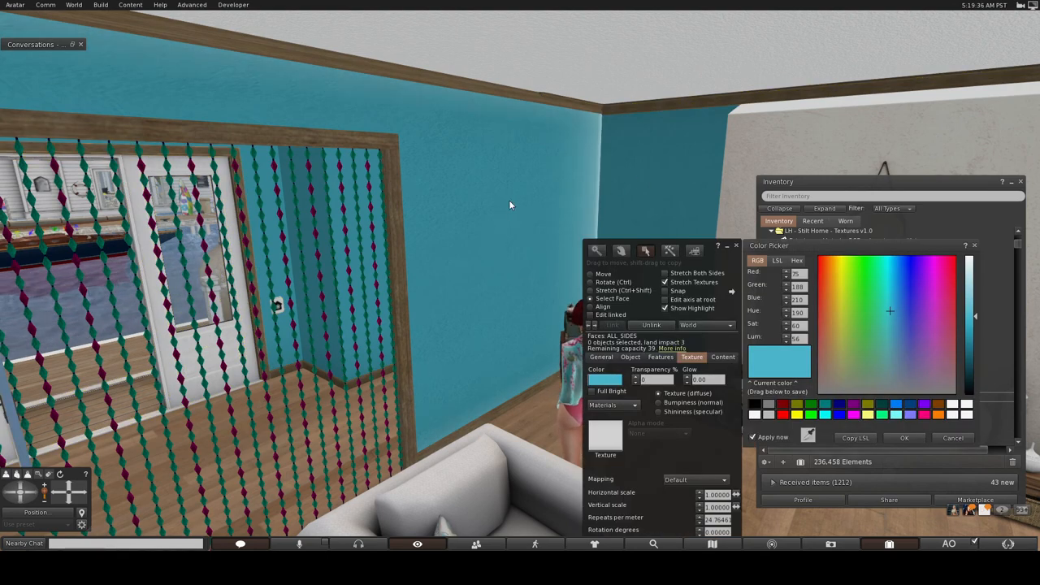
mouse_move(454, 144)
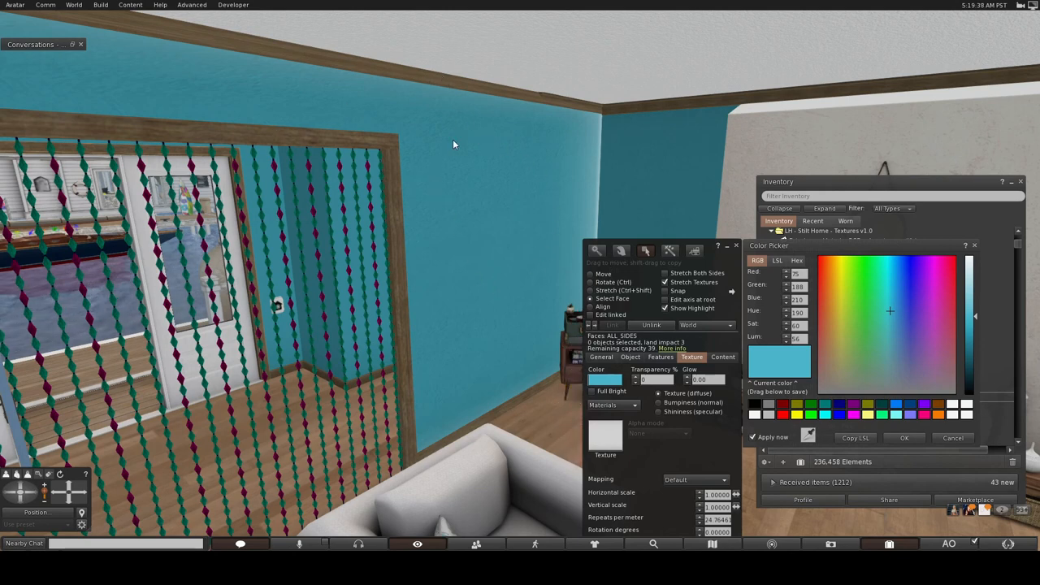
mouse_move(777, 343)
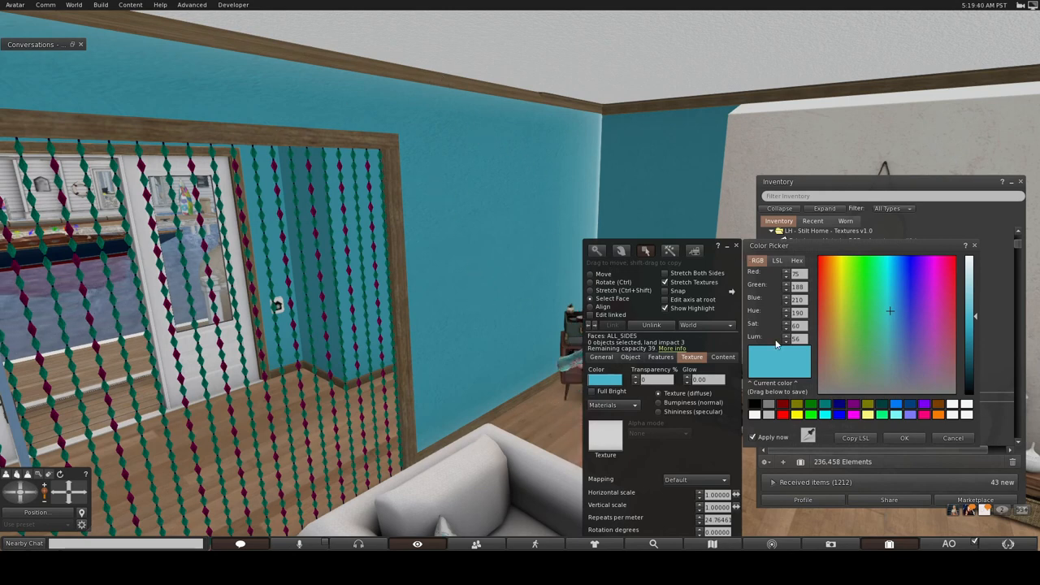